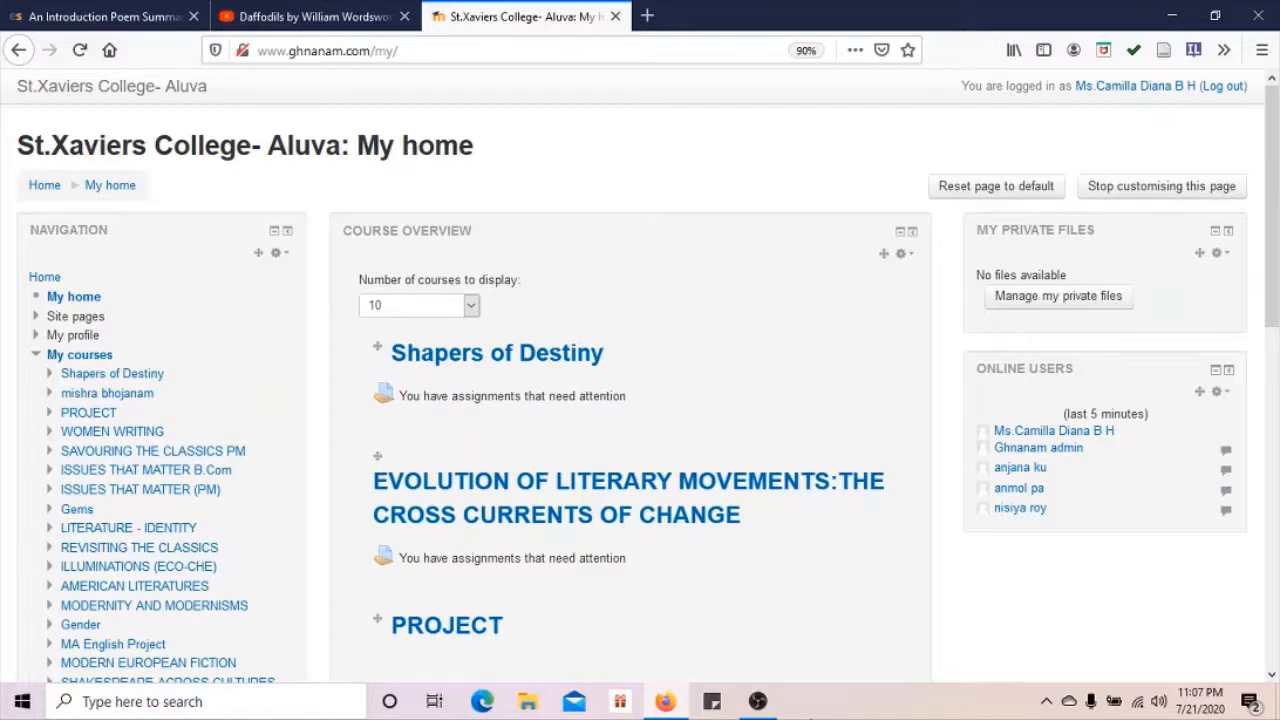
{"action": "mouse_move", "coordinate": [118, 390]}
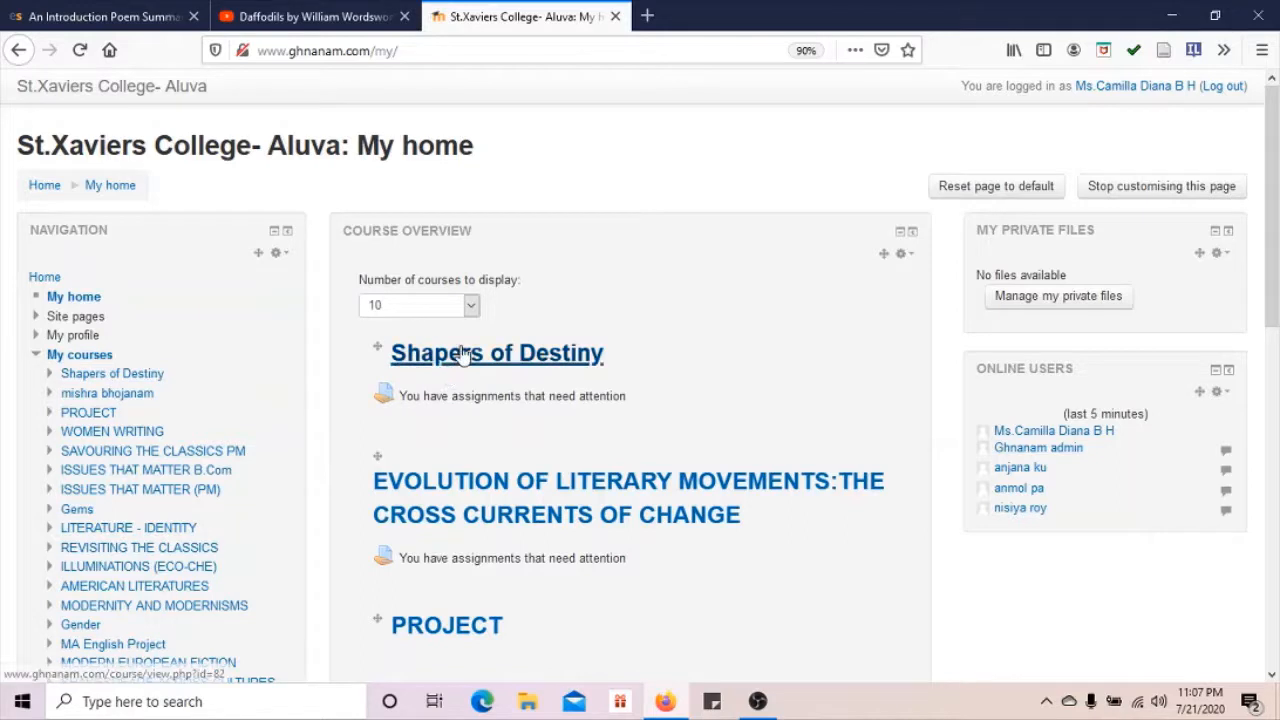
- Open the 'Shapers of Destiny' course from the My home Course Overview
{"action": "left_click", "coordinate": [496, 352]}
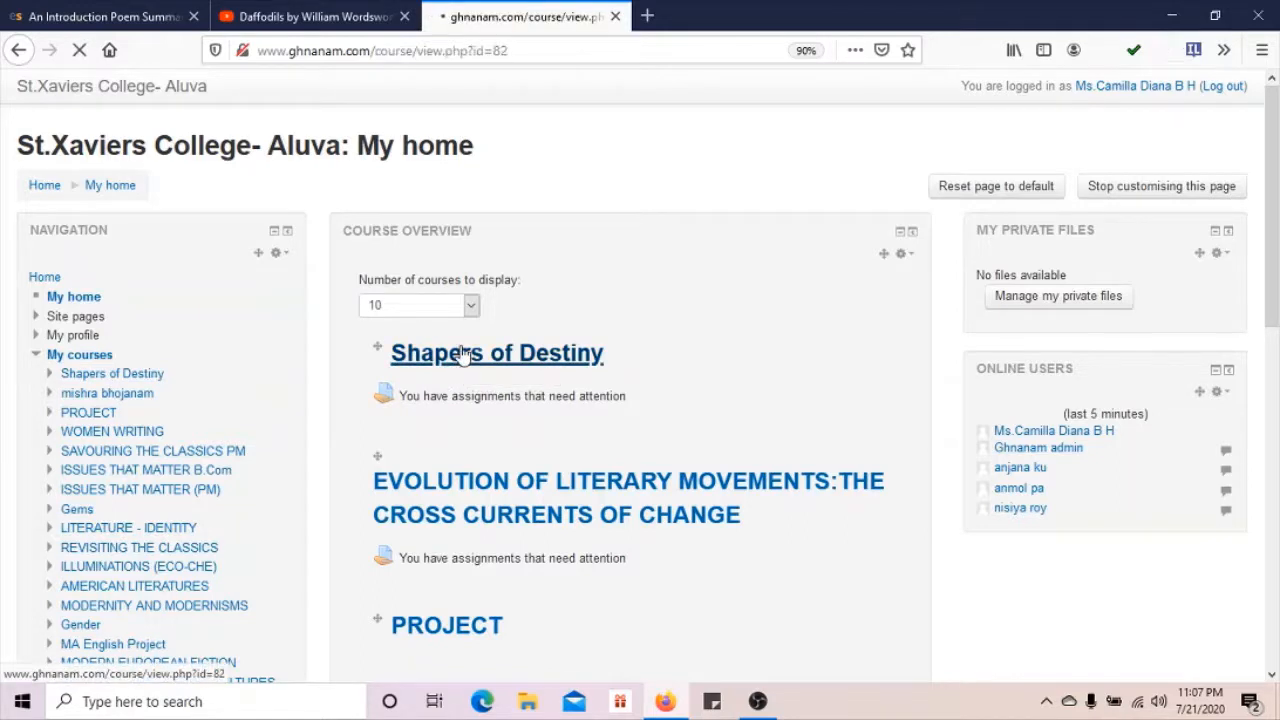
- Scroll the Shapers of Destiny course page down to the 23 July – 29 July section
{"action": "left_click", "coordinate": [497, 352]}
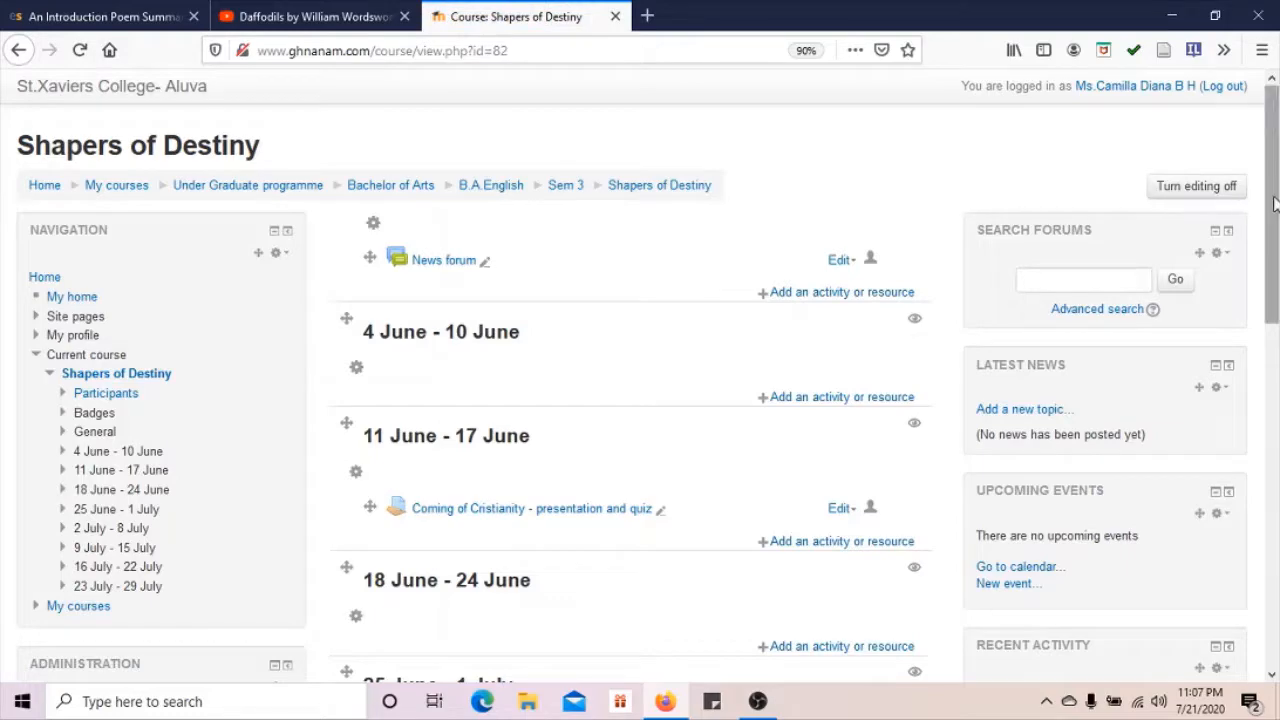
{"action": "scroll", "scroll_direction": "down", "scroll_amount": 3}
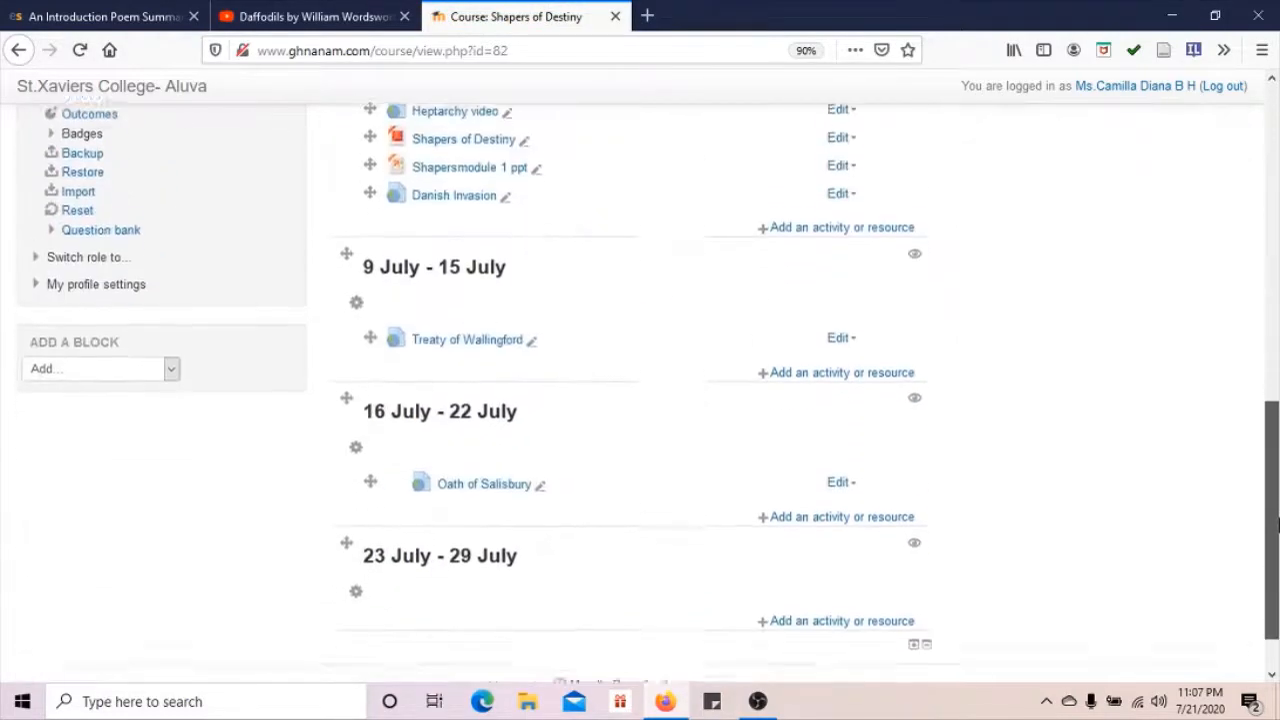
{"action": "scroll", "scroll_direction": "down", "scroll_amount": 3}
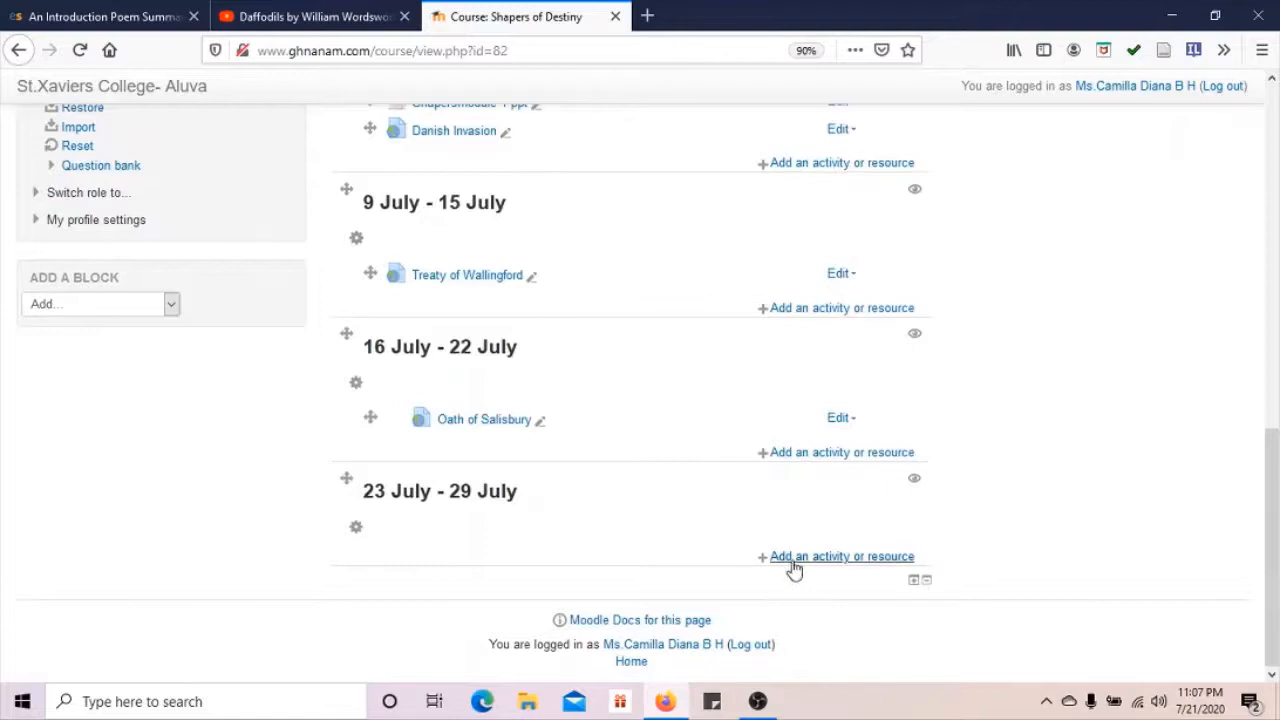
- Select Label in the 23 July – 29 July section's activity chooser
{"action": "left_click", "coordinate": [841, 556]}
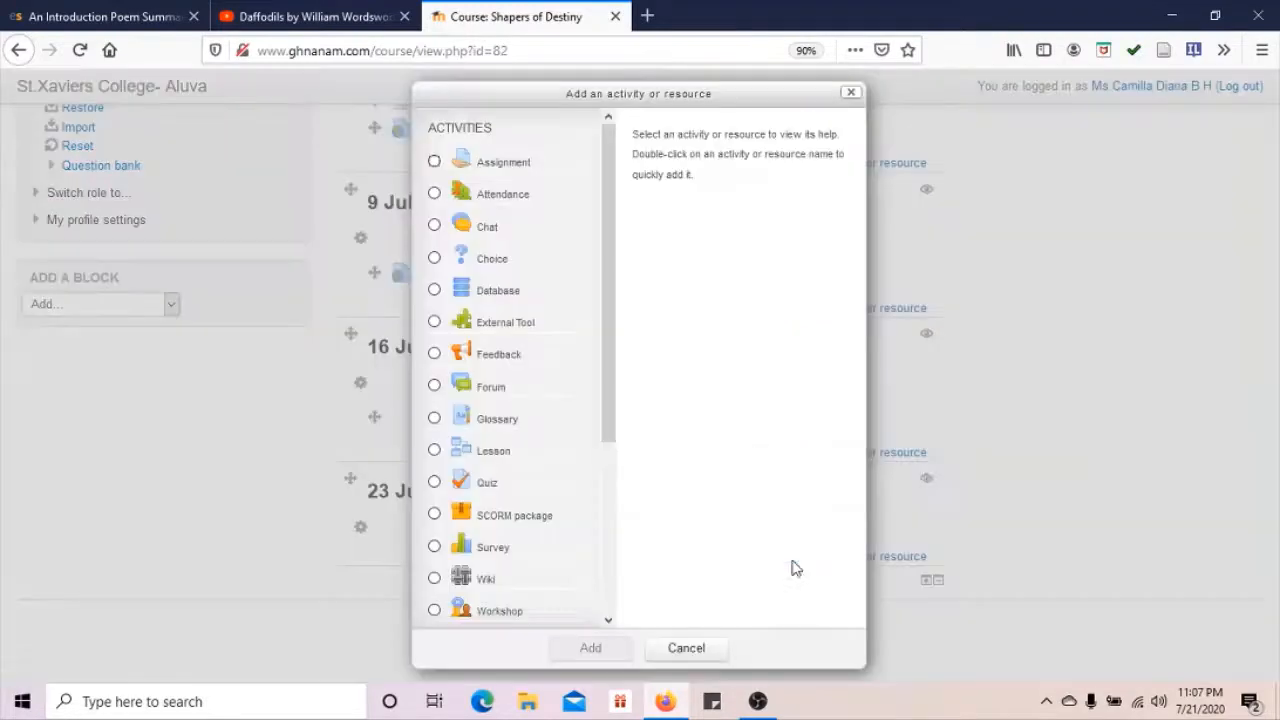
{"action": "mouse_move", "coordinate": [1273, 445]}
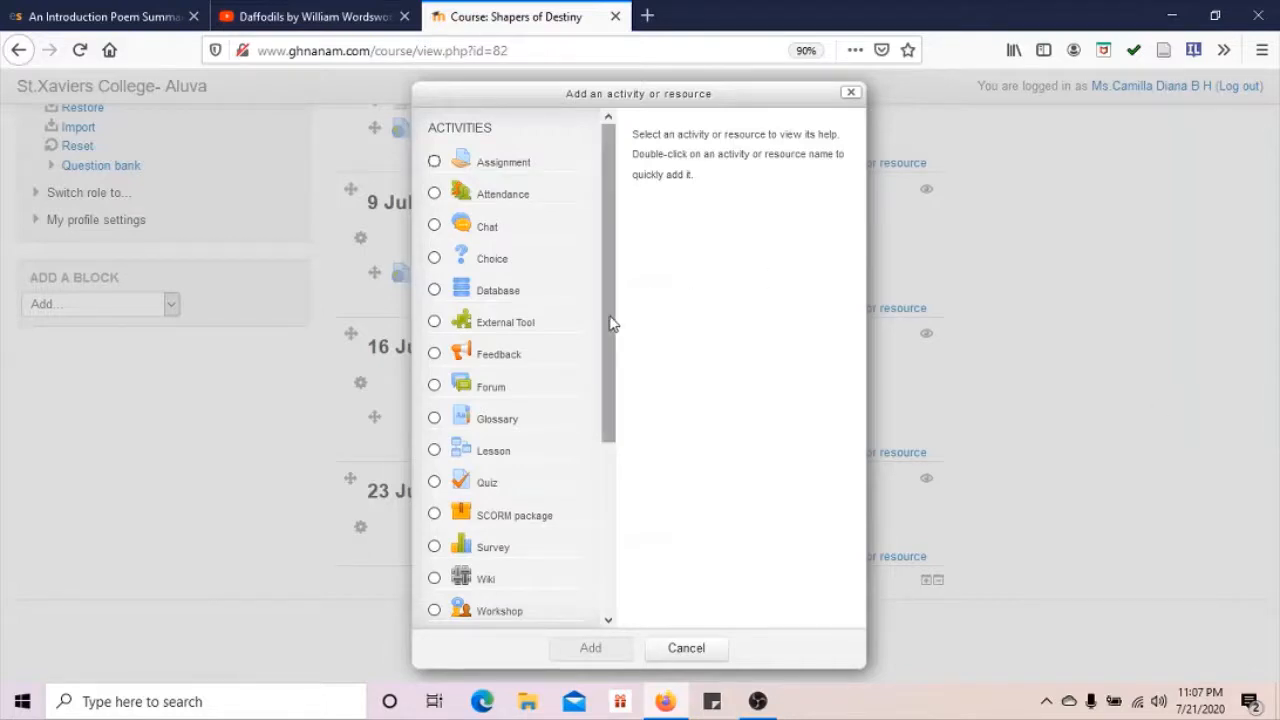
{"action": "scroll", "scroll_direction": "down", "scroll_amount": 3}
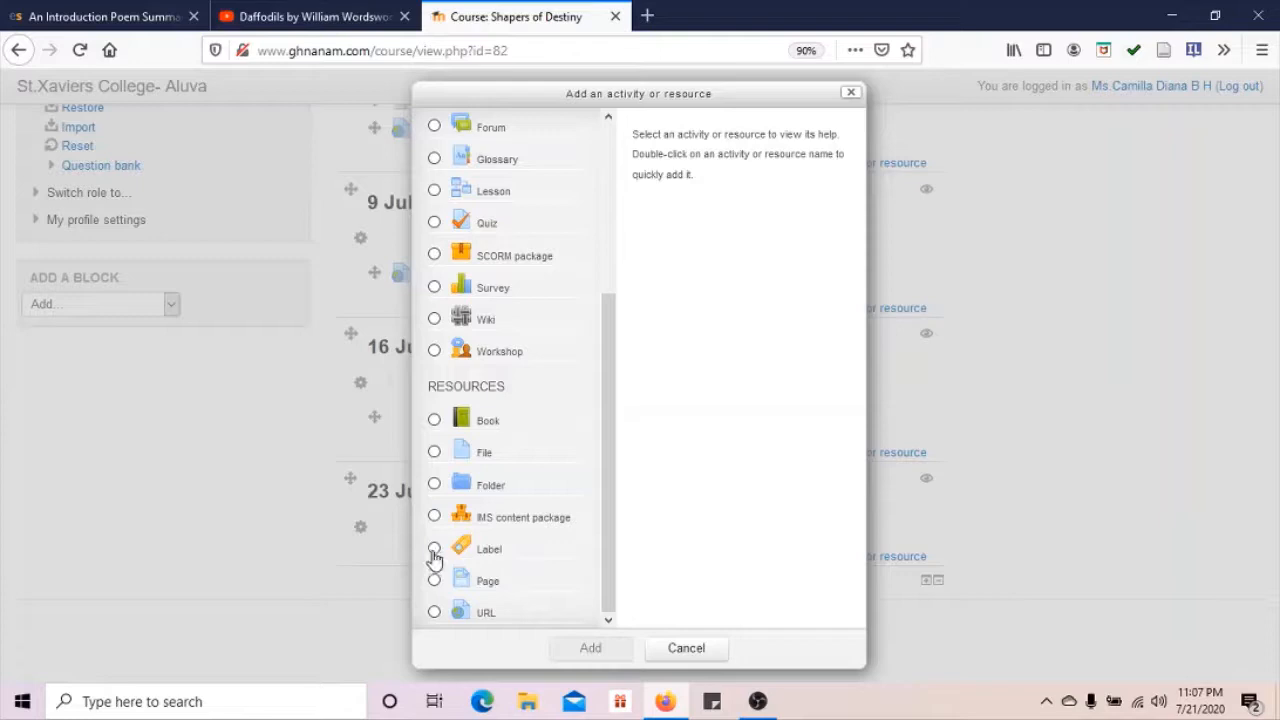
{"action": "left_click", "coordinate": [434, 548]}
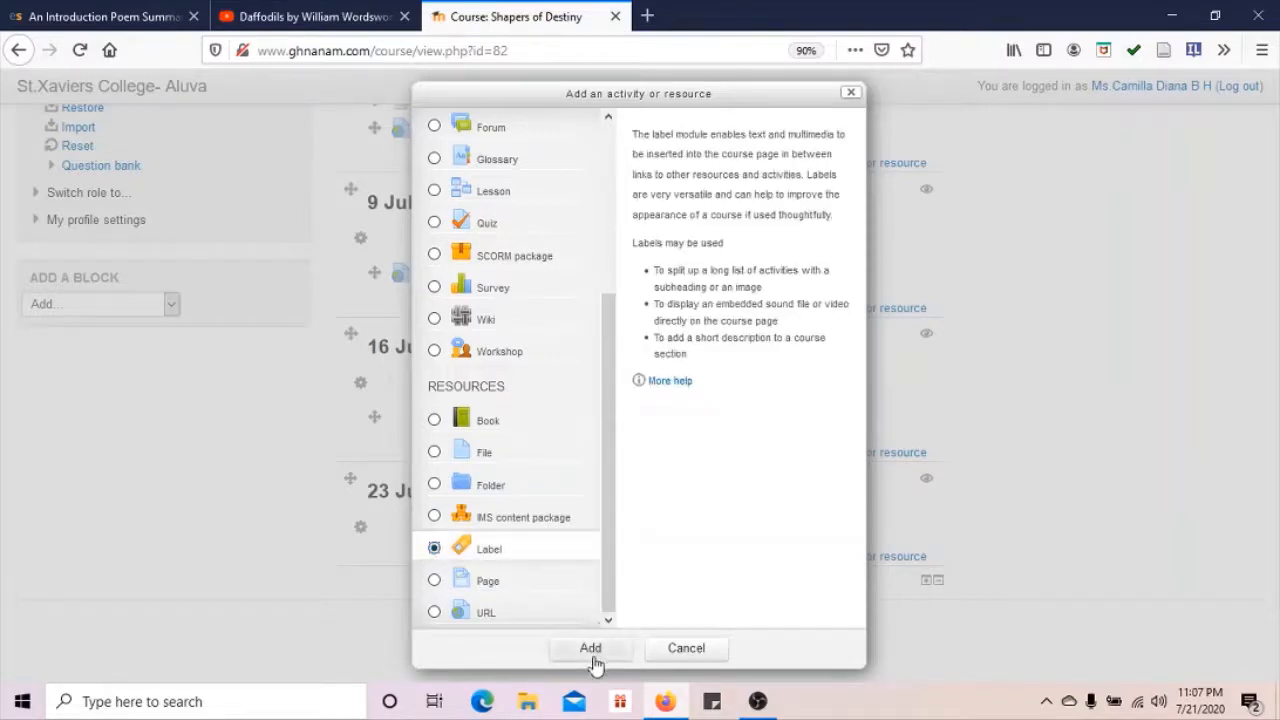
- Add the chosen Label, opening the 'Adding a new Label' form
{"action": "left_click", "coordinate": [590, 648]}
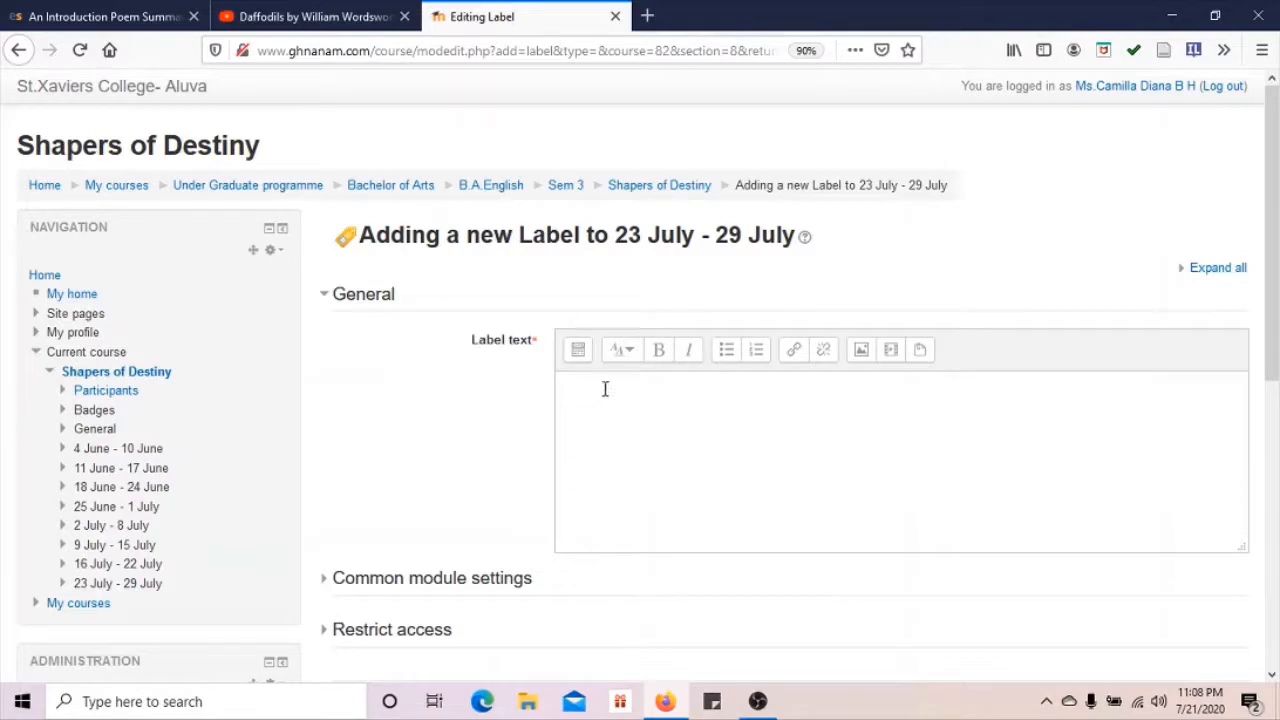
{"action": "mouse_move", "coordinate": [670, 513]}
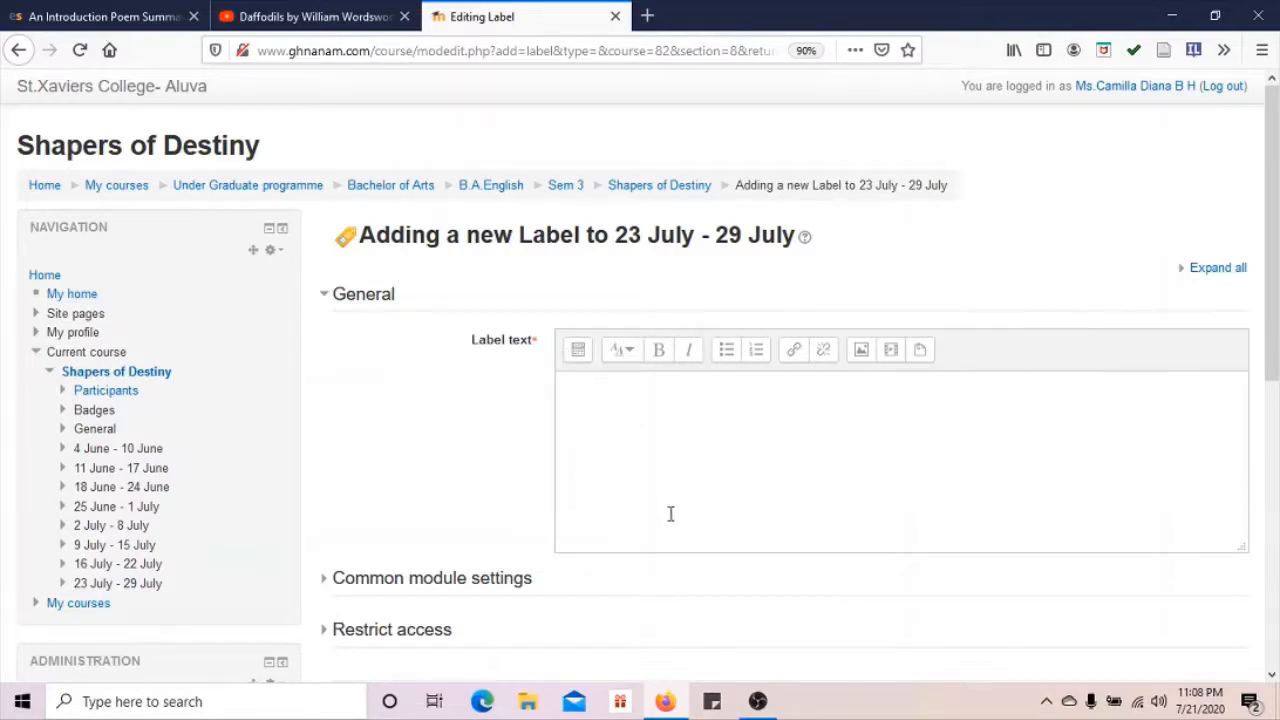
{"action": "mouse_move", "coordinate": [861, 349]}
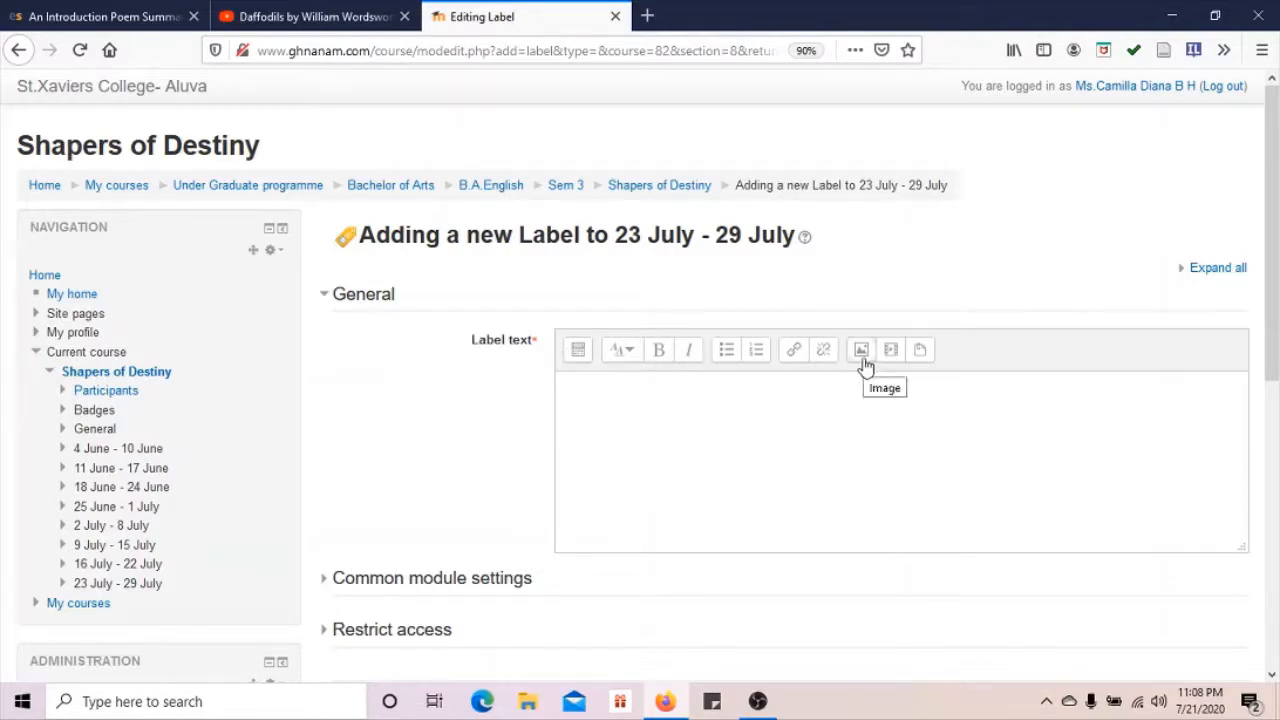
{"action": "mouse_move", "coordinate": [890, 360]}
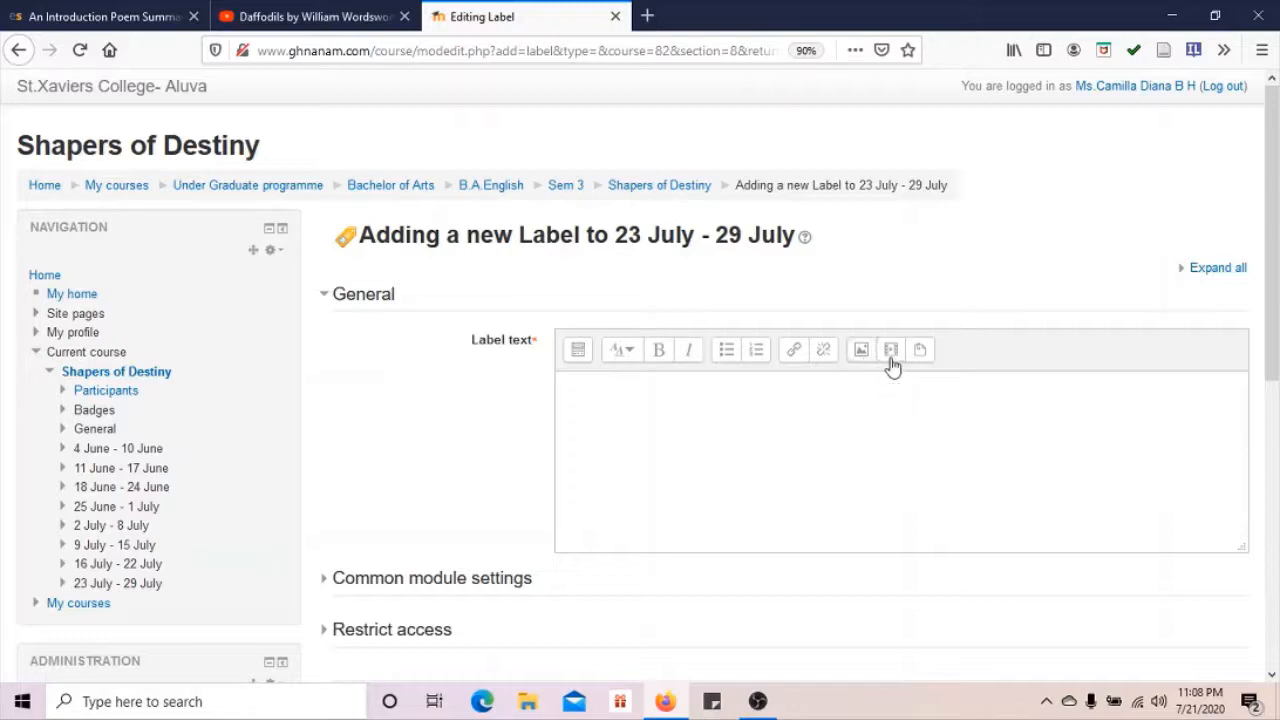
{"action": "mouse_move", "coordinate": [850, 377]}
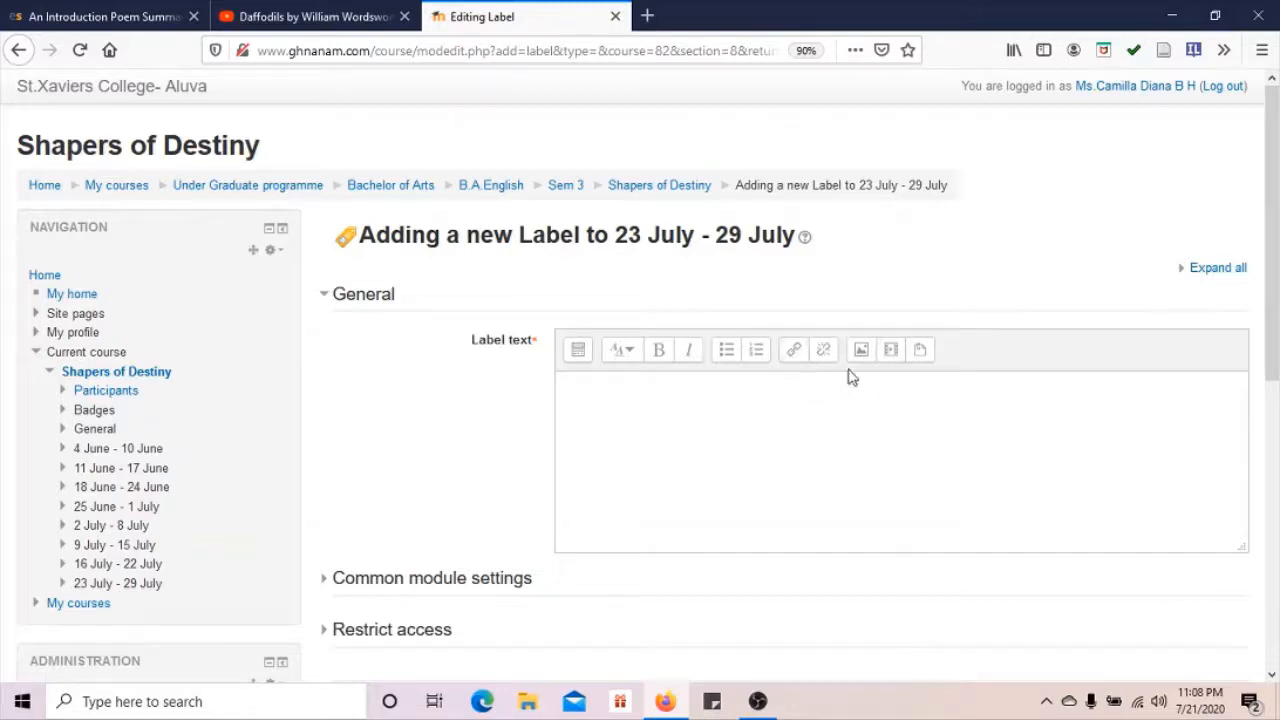
{"action": "mouse_move", "coordinate": [890, 349]}
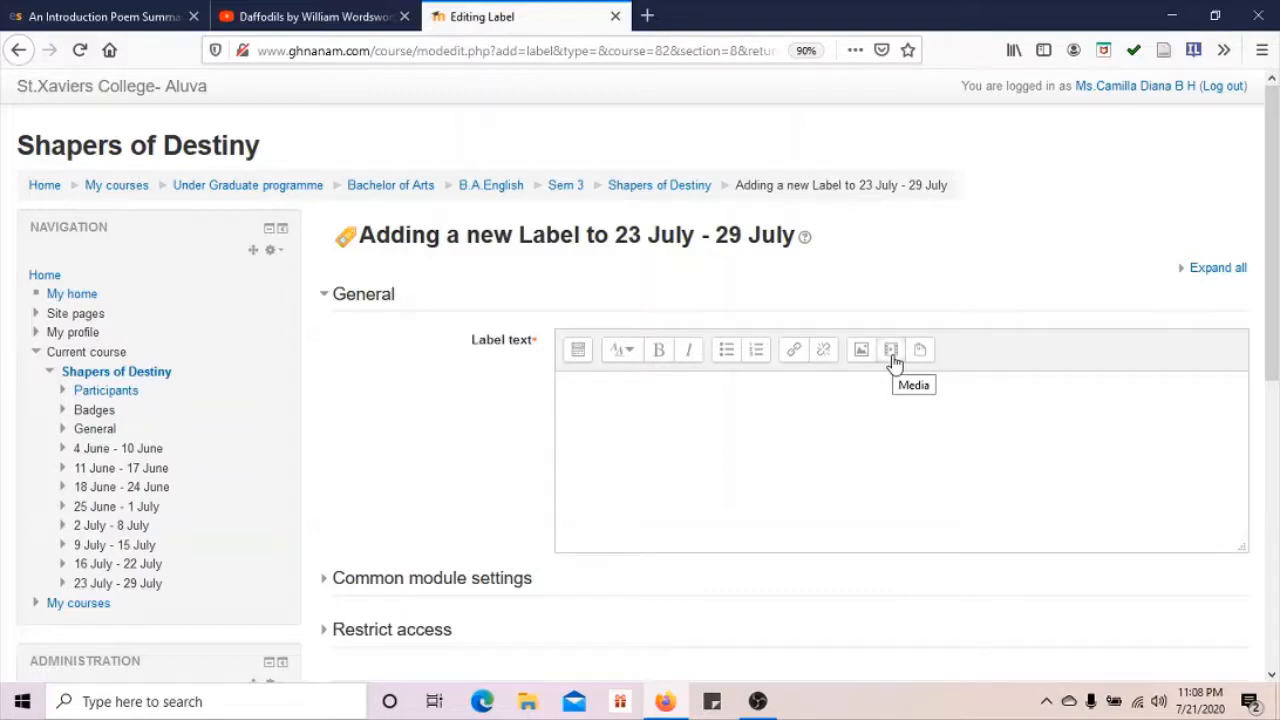
- Open the Insert media dialog from the label text editor toolbar
{"action": "left_click", "coordinate": [890, 349]}
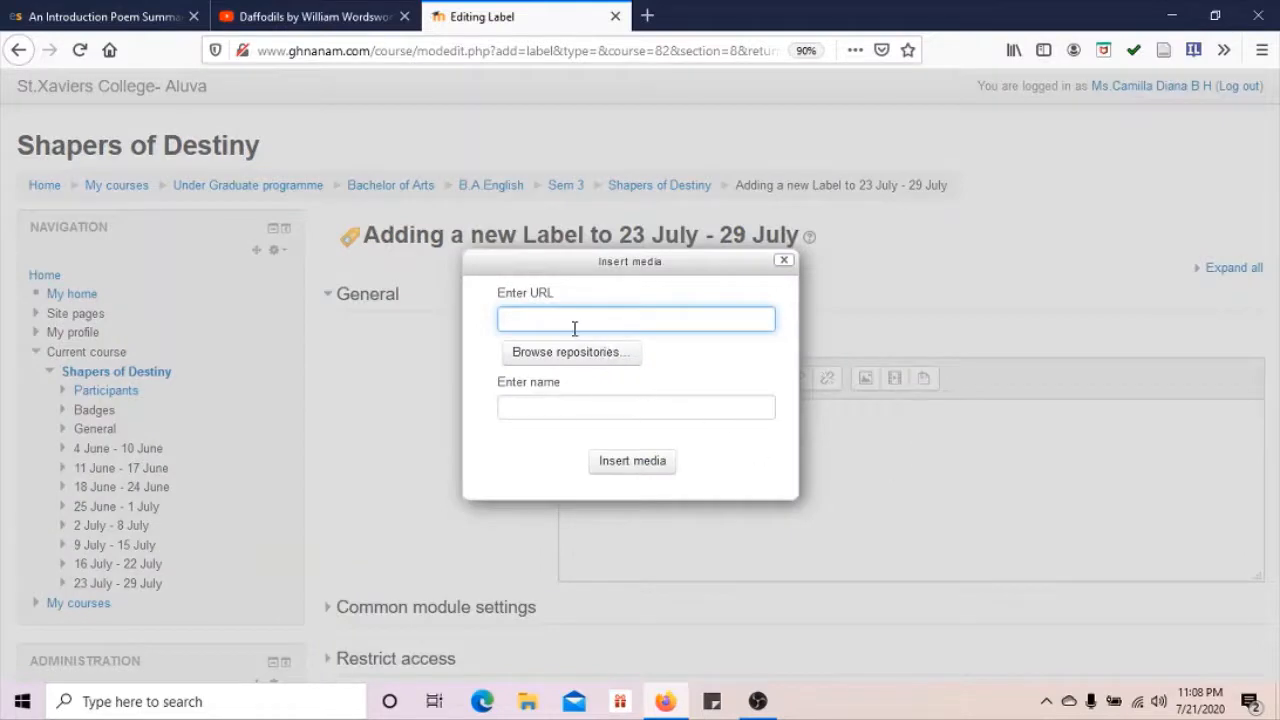
{"action": "mouse_move", "coordinate": [570, 352]}
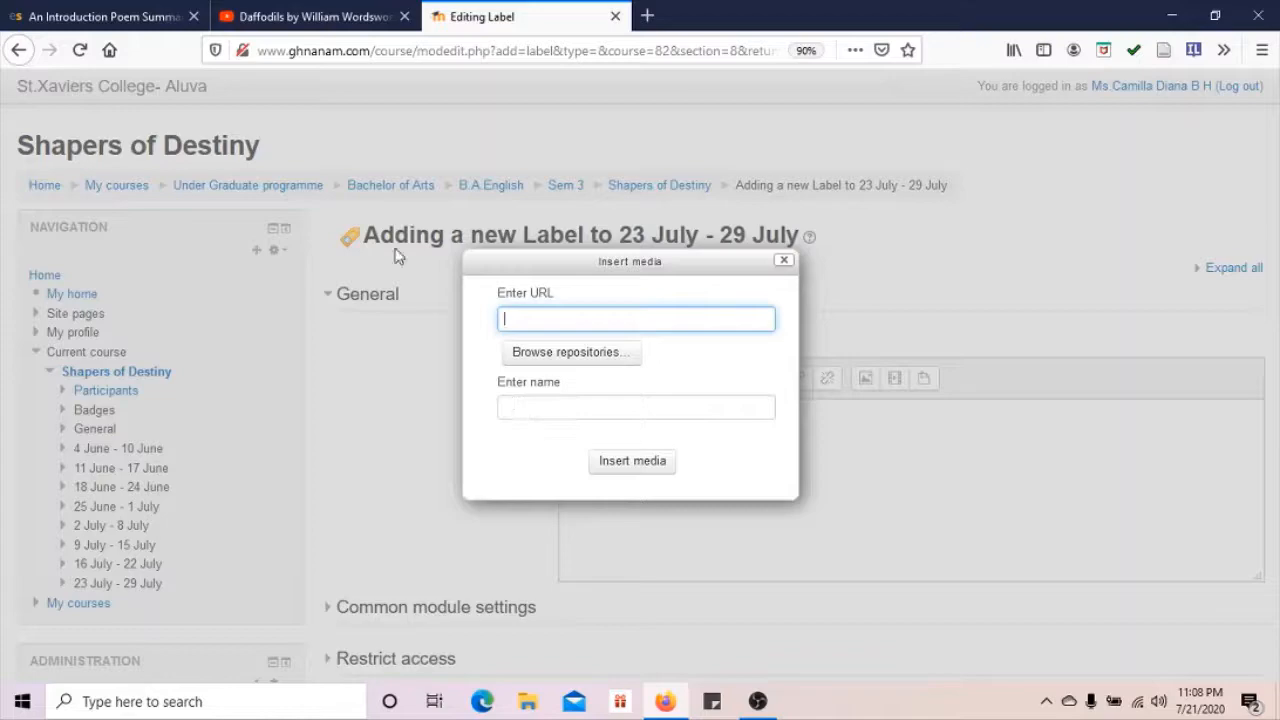
- Copy the 'Daffodils by William Wordsworth' YouTube address, then return to the Editing Label tab
{"action": "left_click", "coordinate": [310, 16]}
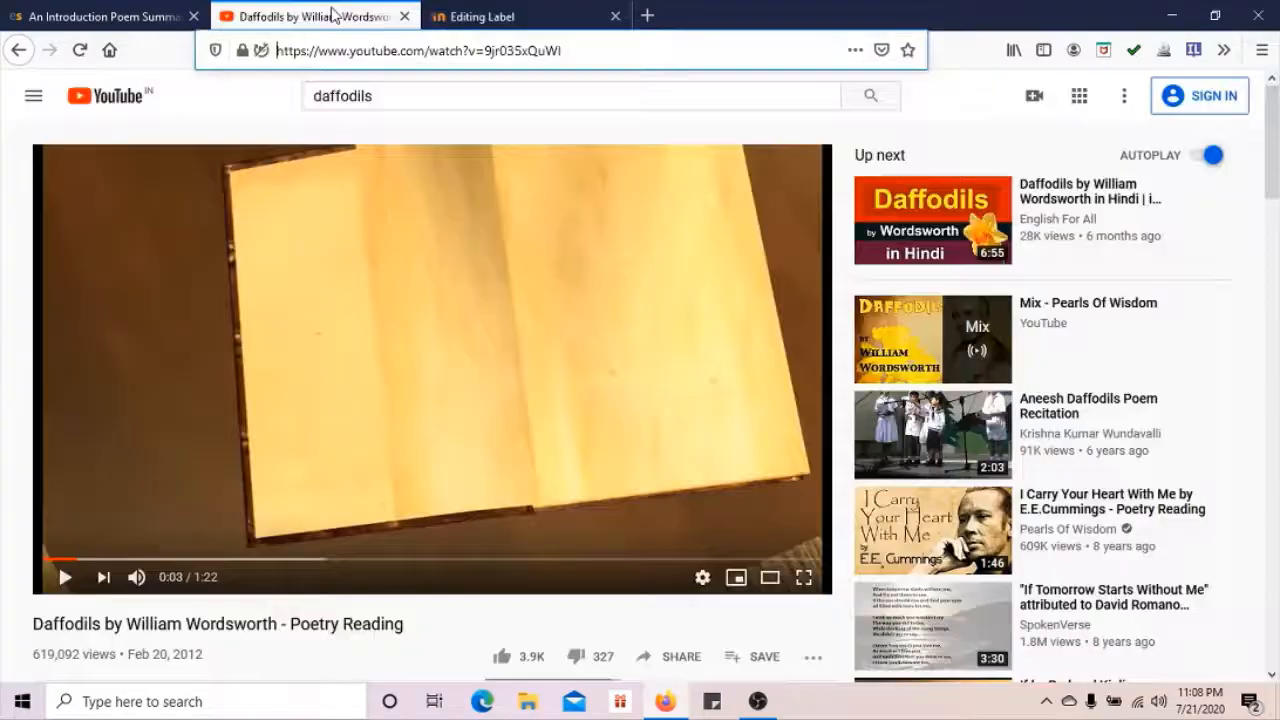
{"action": "left_click", "coordinate": [420, 50]}
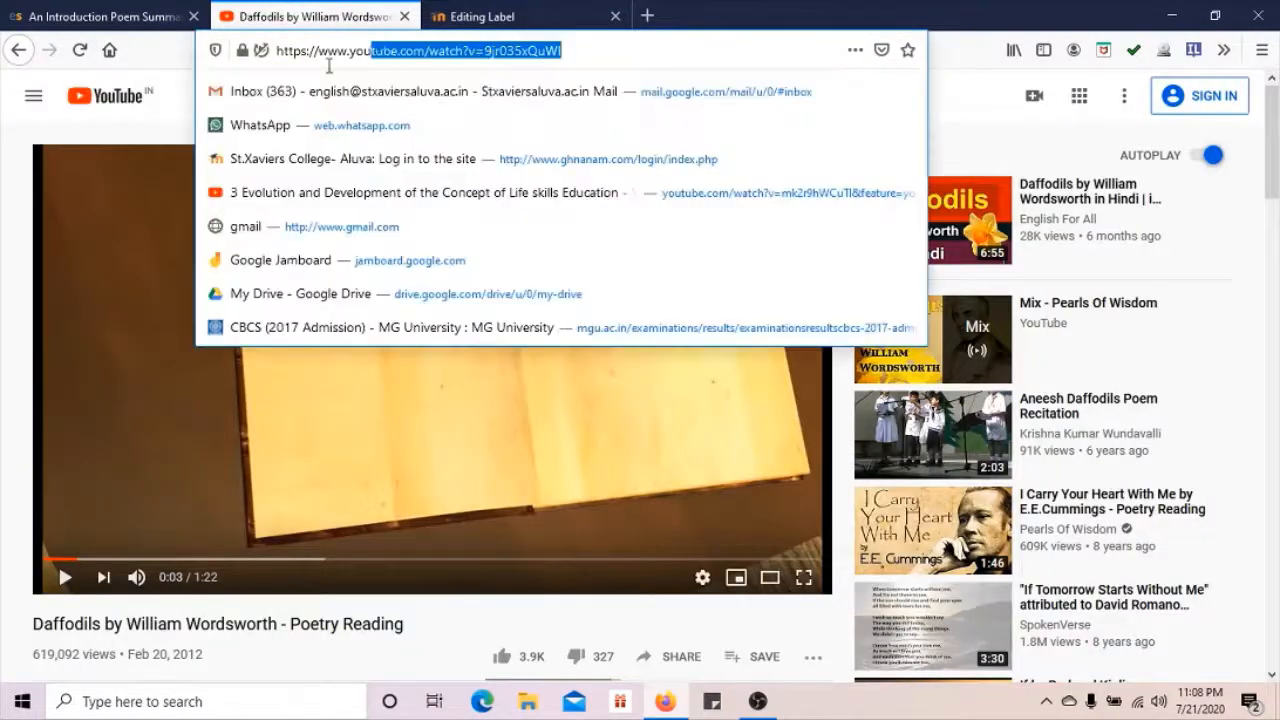
{"action": "right_click", "coordinate": [595, 50]}
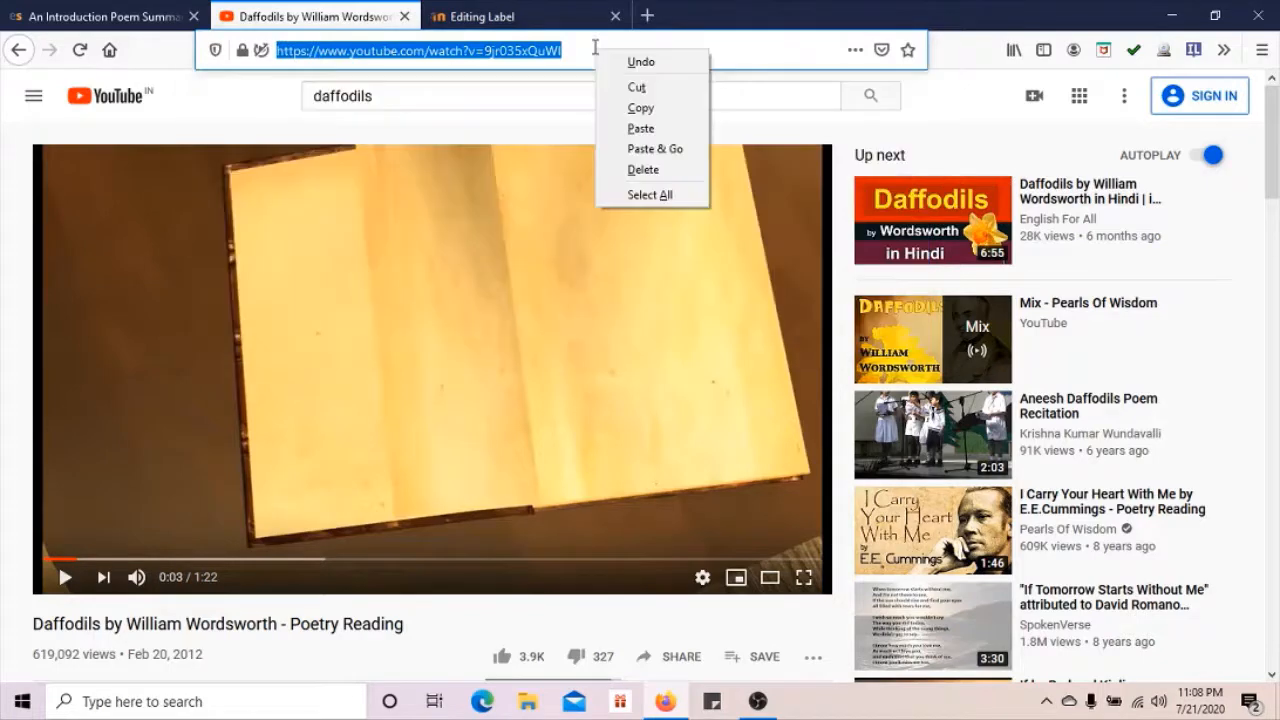
{"action": "left_click", "coordinate": [527, 16]}
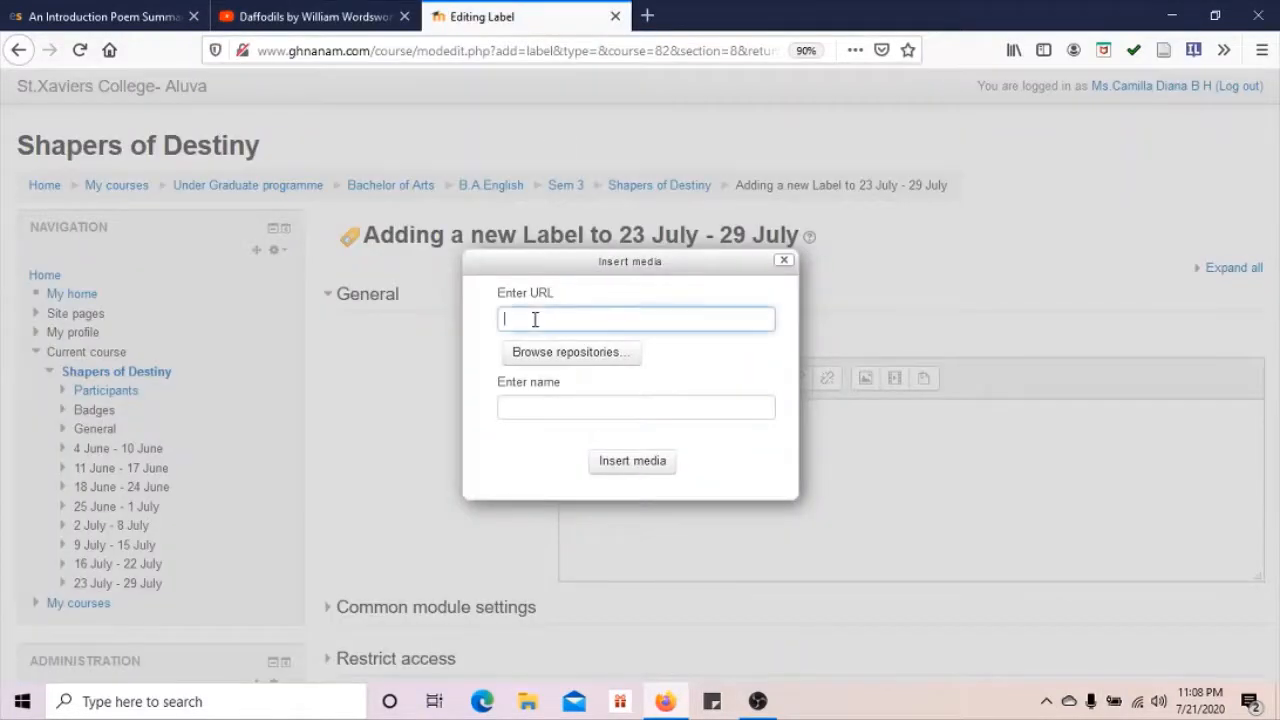
{"action": "type", "text": "https://www.youtube.com/watch?v=9jr035xQuWI"}
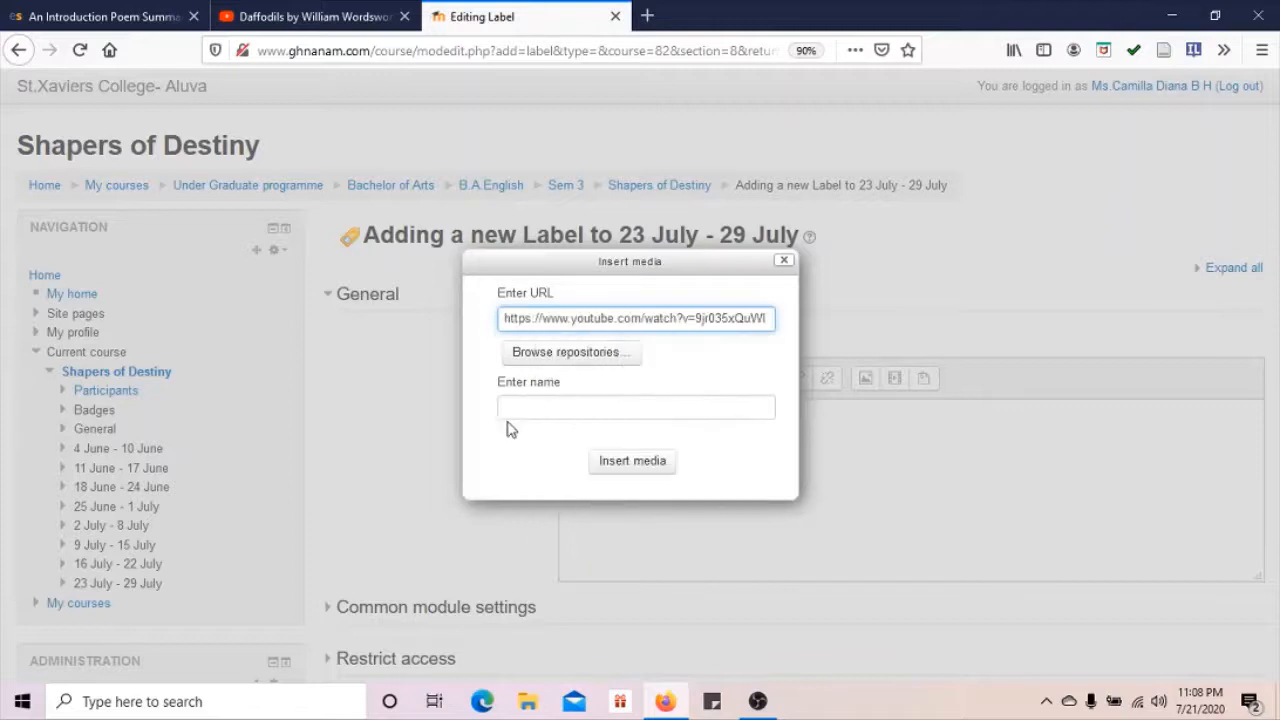
{"action": "left_click", "coordinate": [636, 407]}
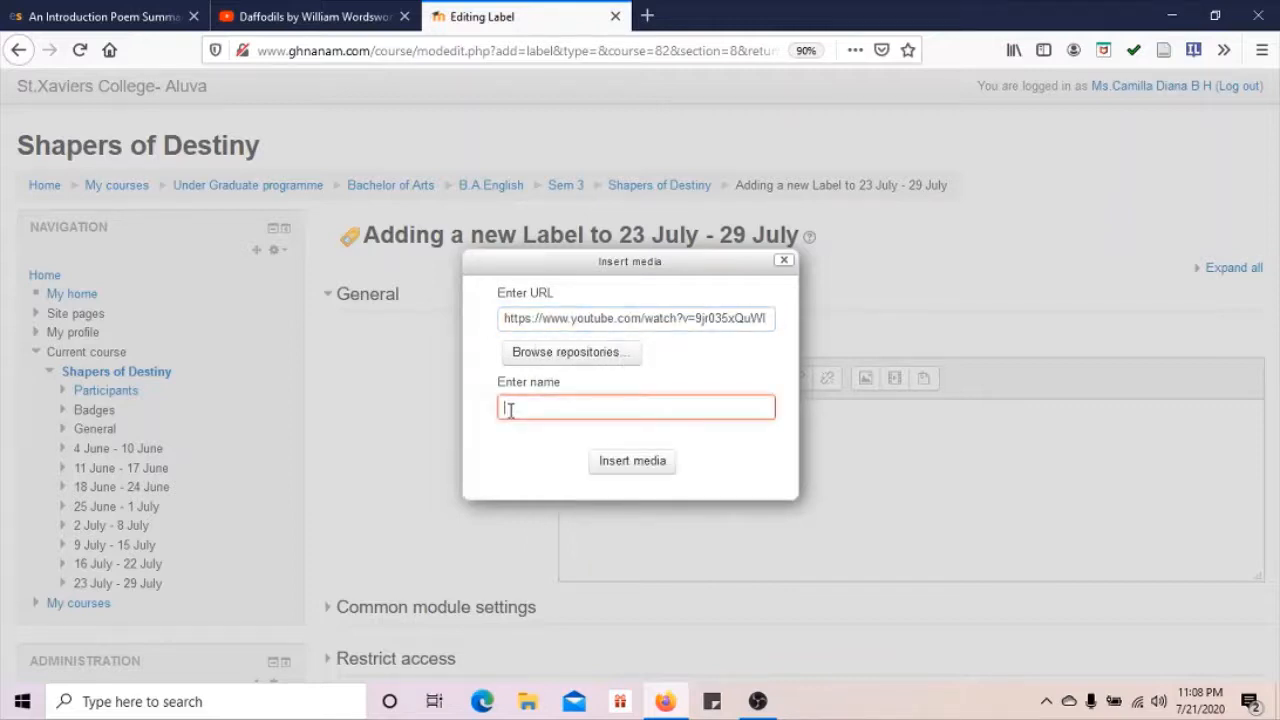
{"action": "type", "text": "Daffodils"}
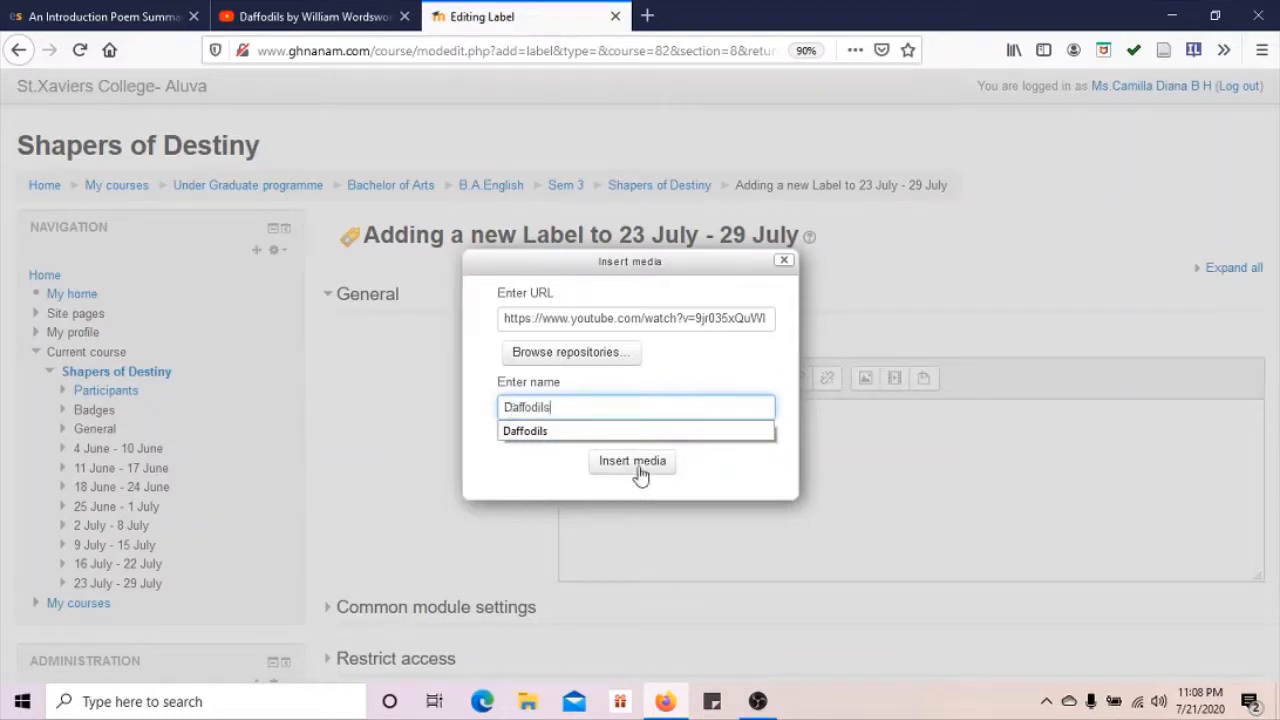
{"action": "left_click", "coordinate": [632, 461]}
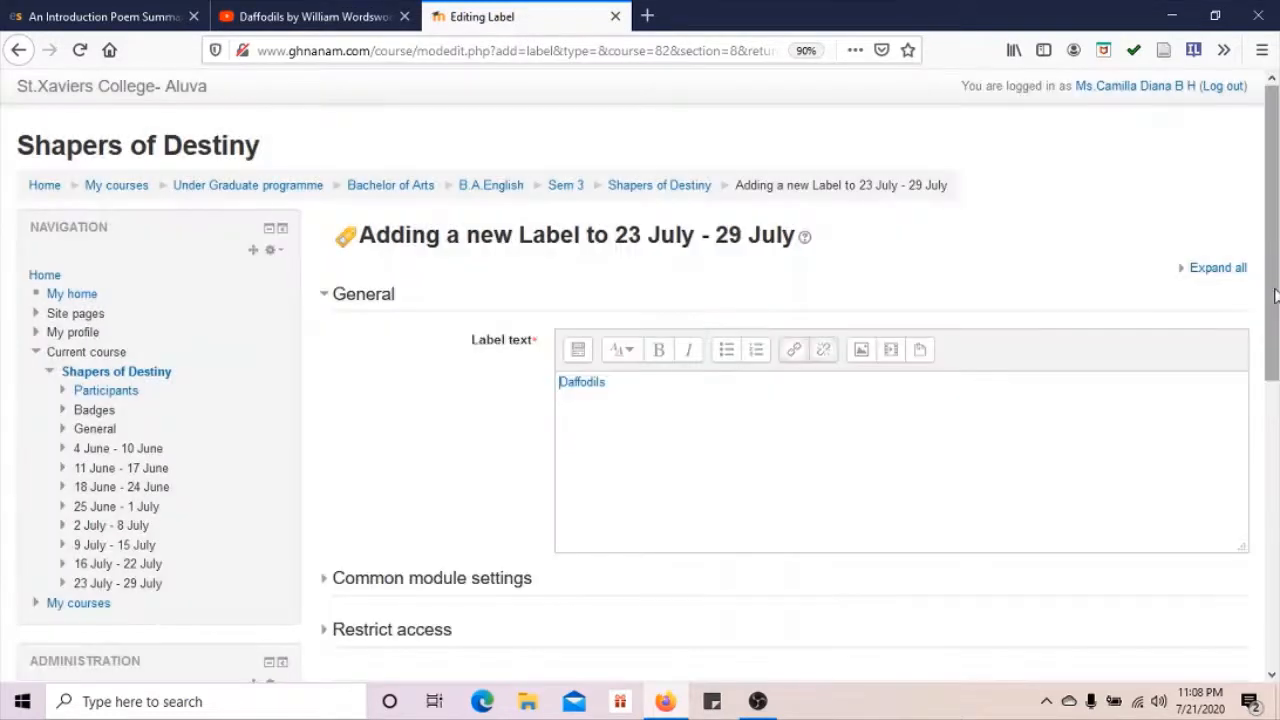
- Save the label and return to the course
{"action": "scroll", "scroll_direction": "down", "scroll_amount": 3}
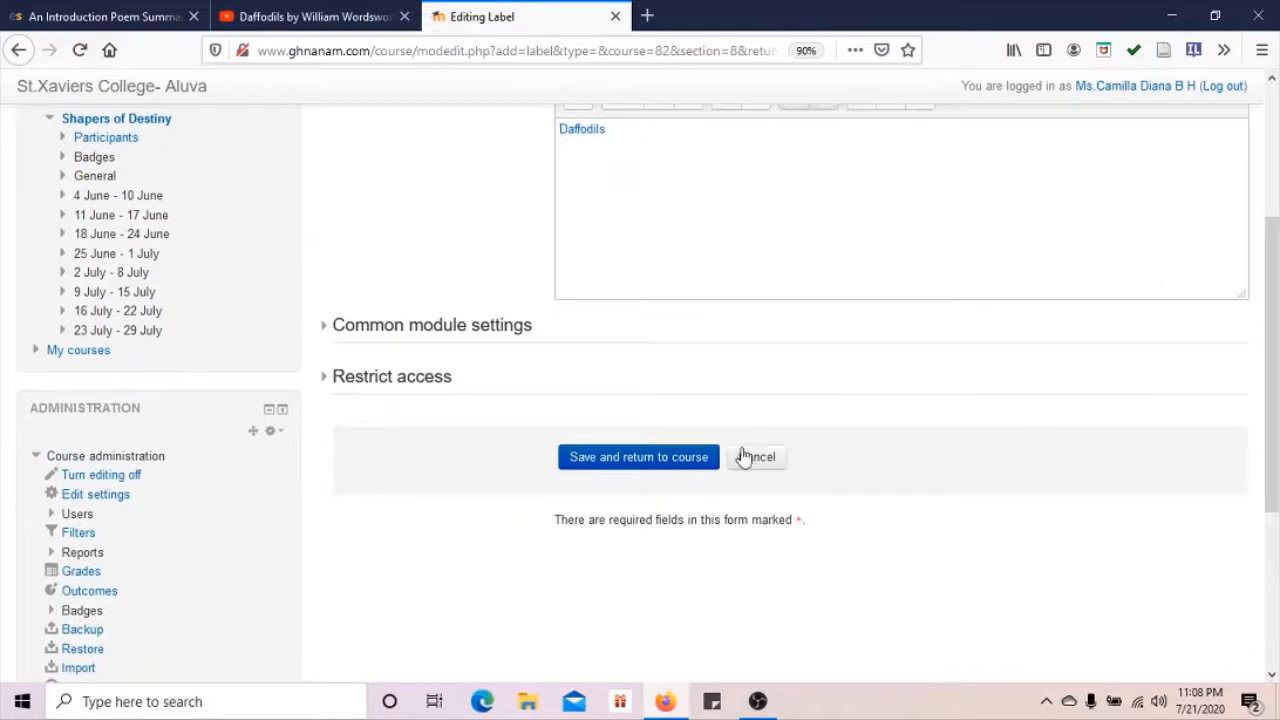
{"action": "left_click", "coordinate": [638, 457]}
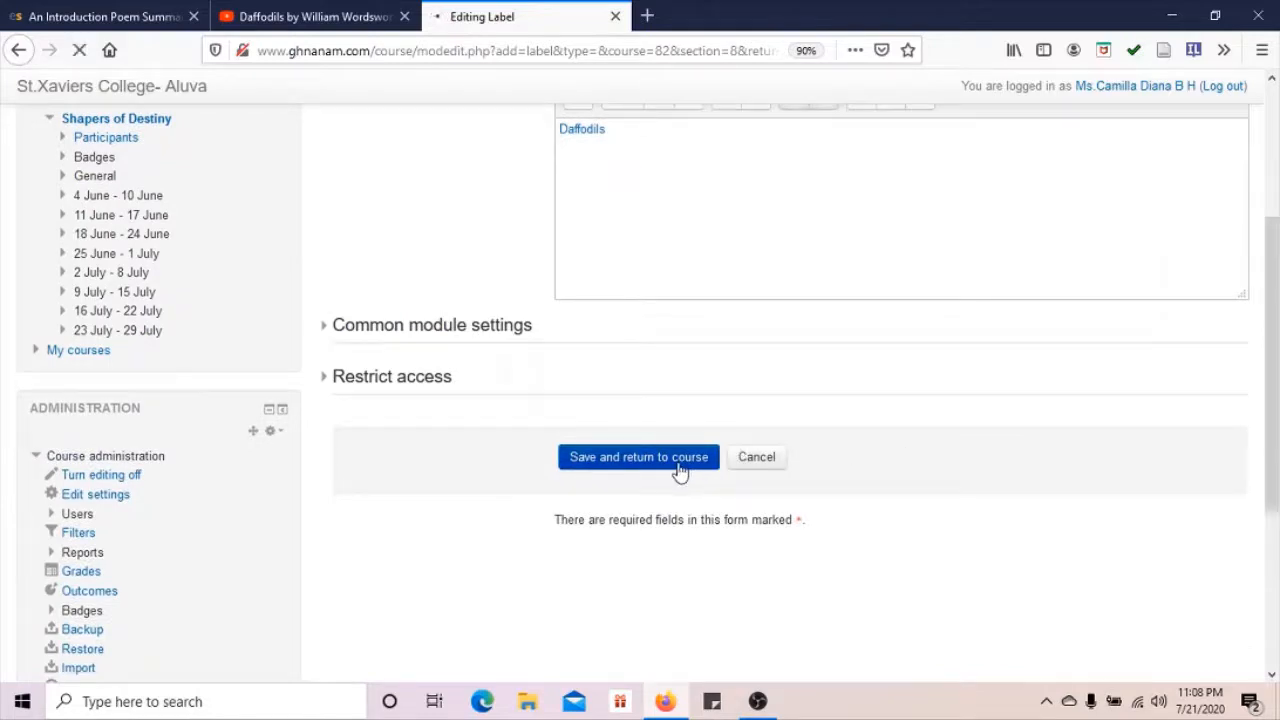
{"action": "left_click", "coordinate": [638, 456]}
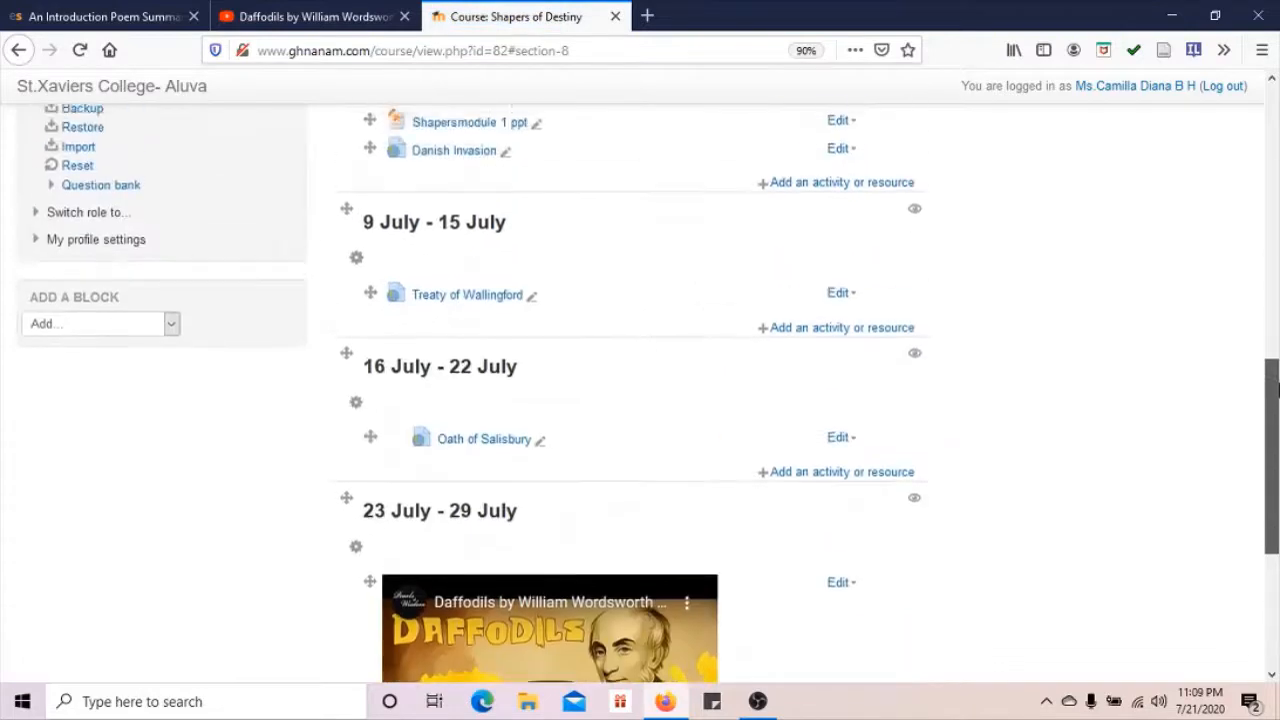
{"action": "scroll", "scroll_direction": "down", "scroll_amount": 3}
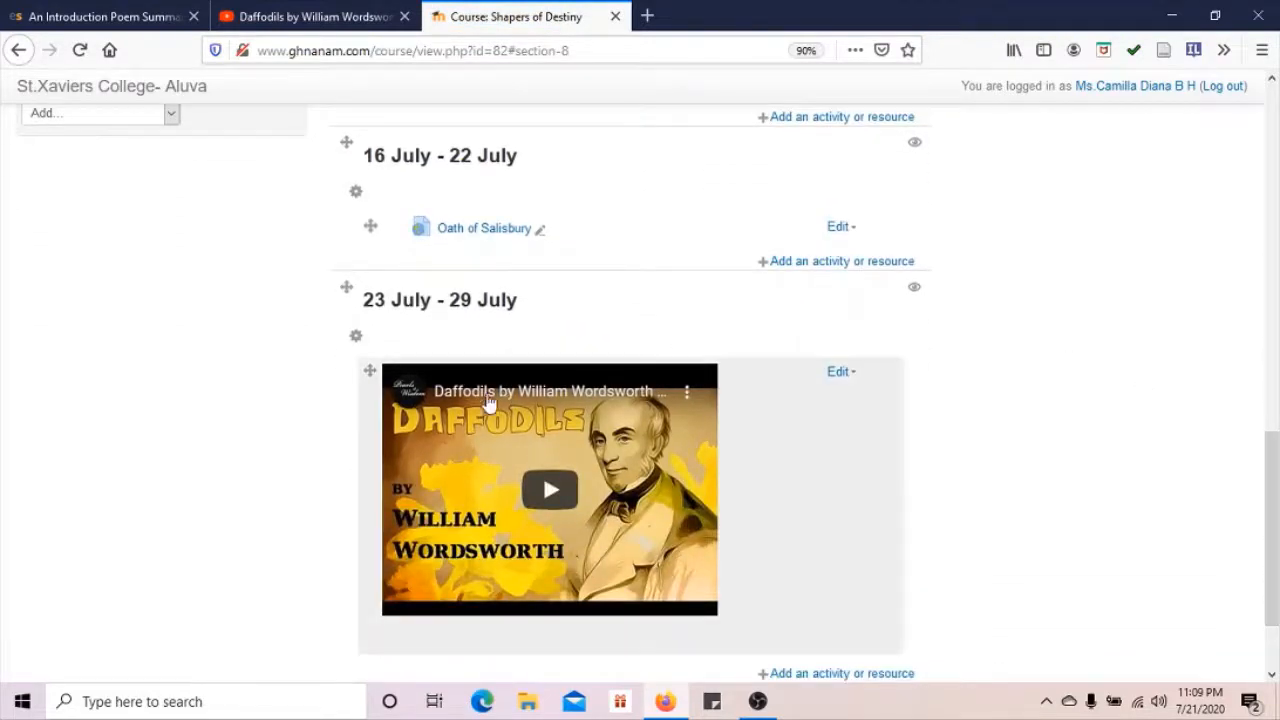
{"action": "mouse_move", "coordinate": [815, 477]}
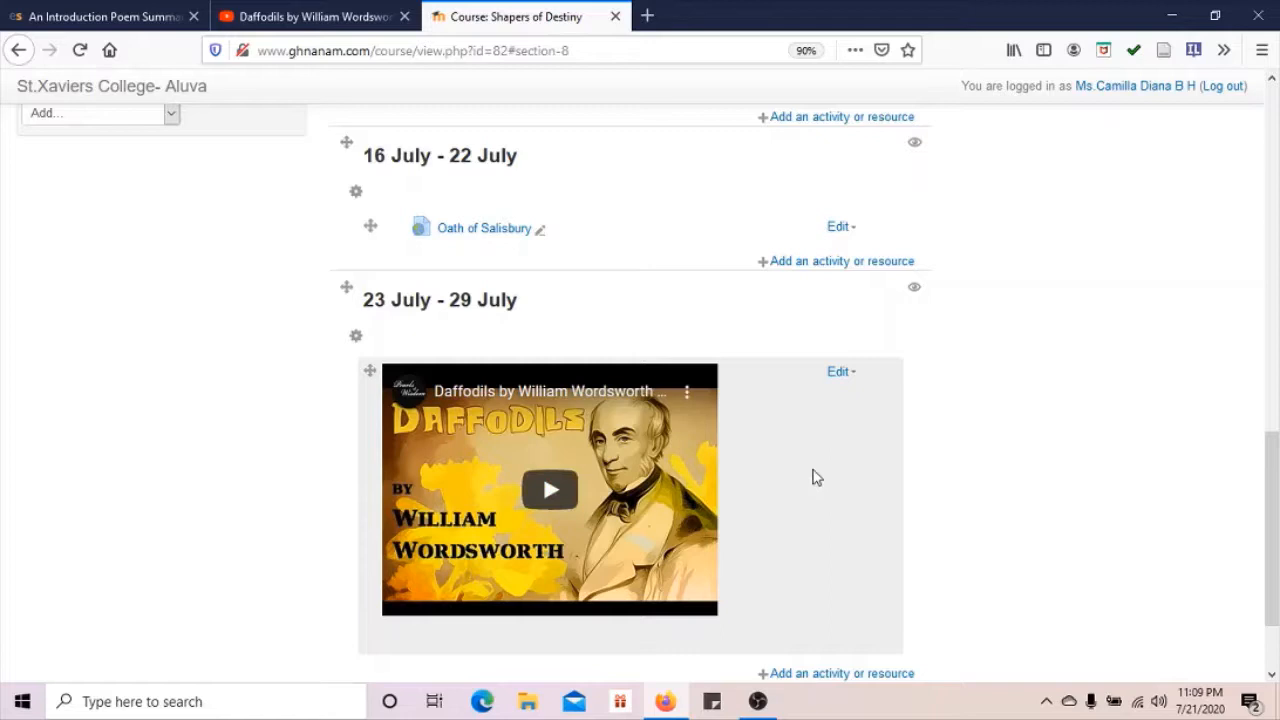
{"action": "mouse_move", "coordinate": [779, 434]}
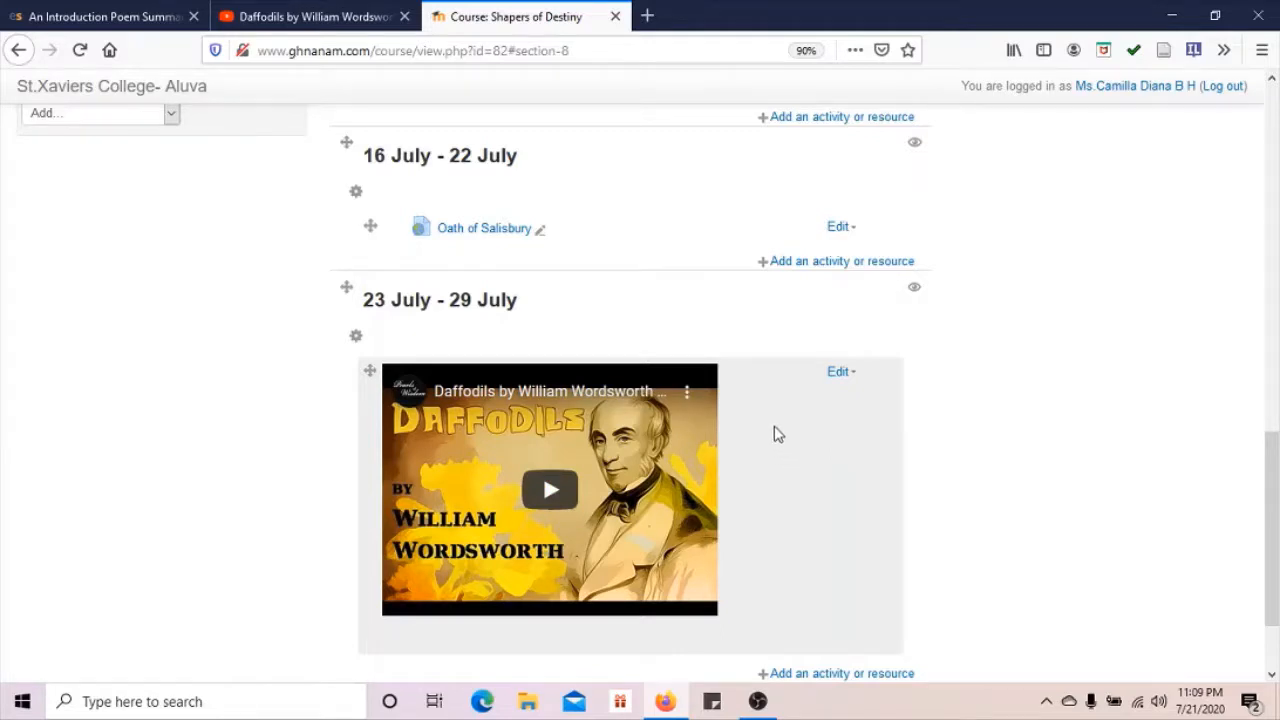
{"action": "mouse_move", "coordinate": [423, 644]}
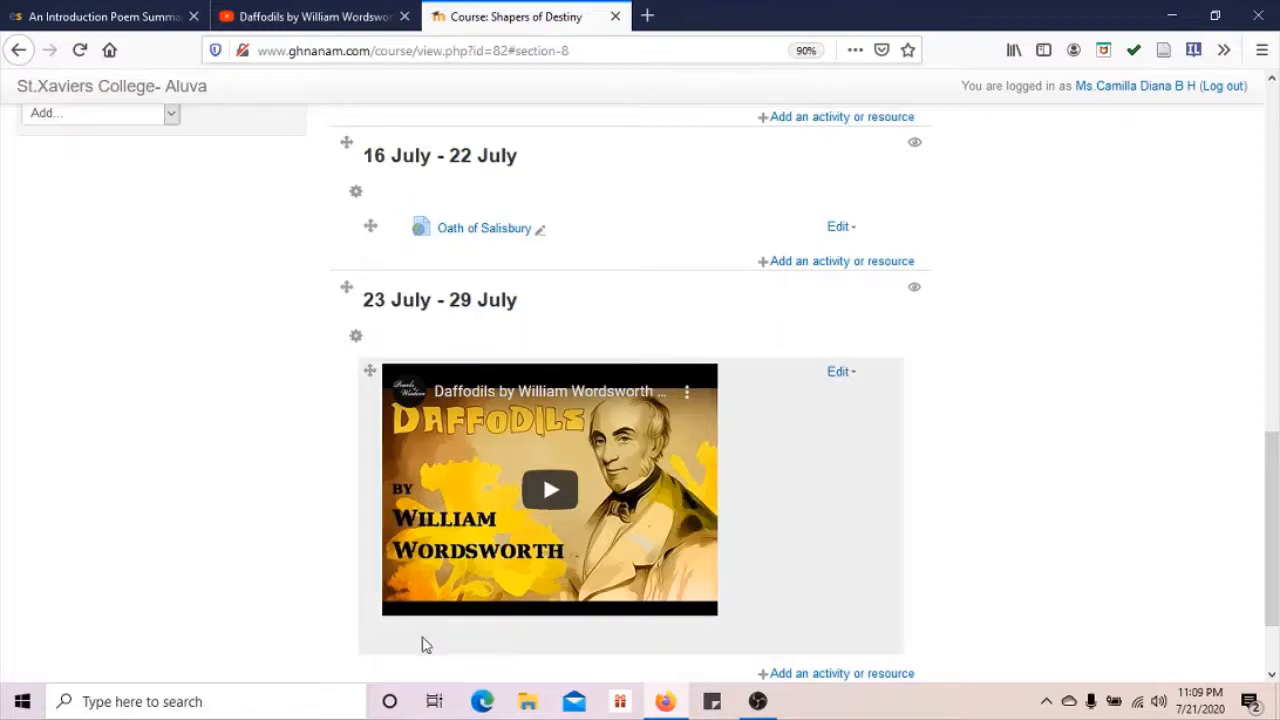
{"action": "mouse_move", "coordinate": [928, 485]}
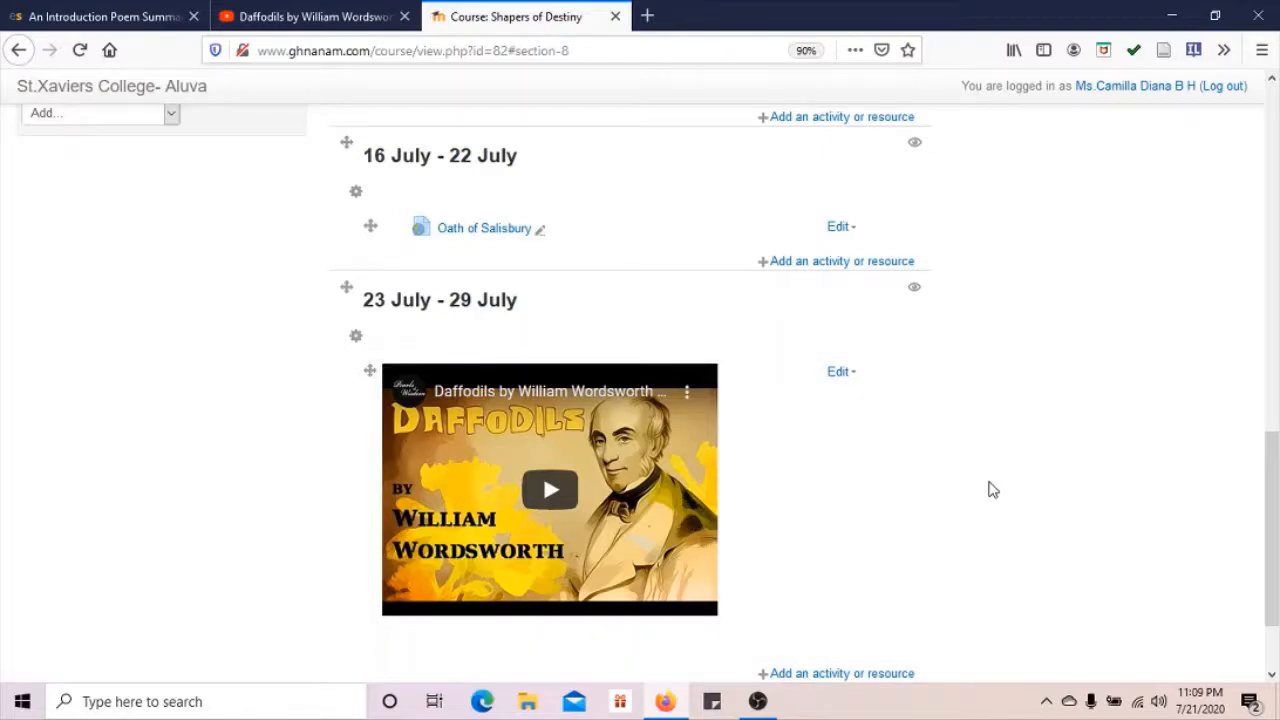
{"action": "mouse_move", "coordinate": [452, 344]}
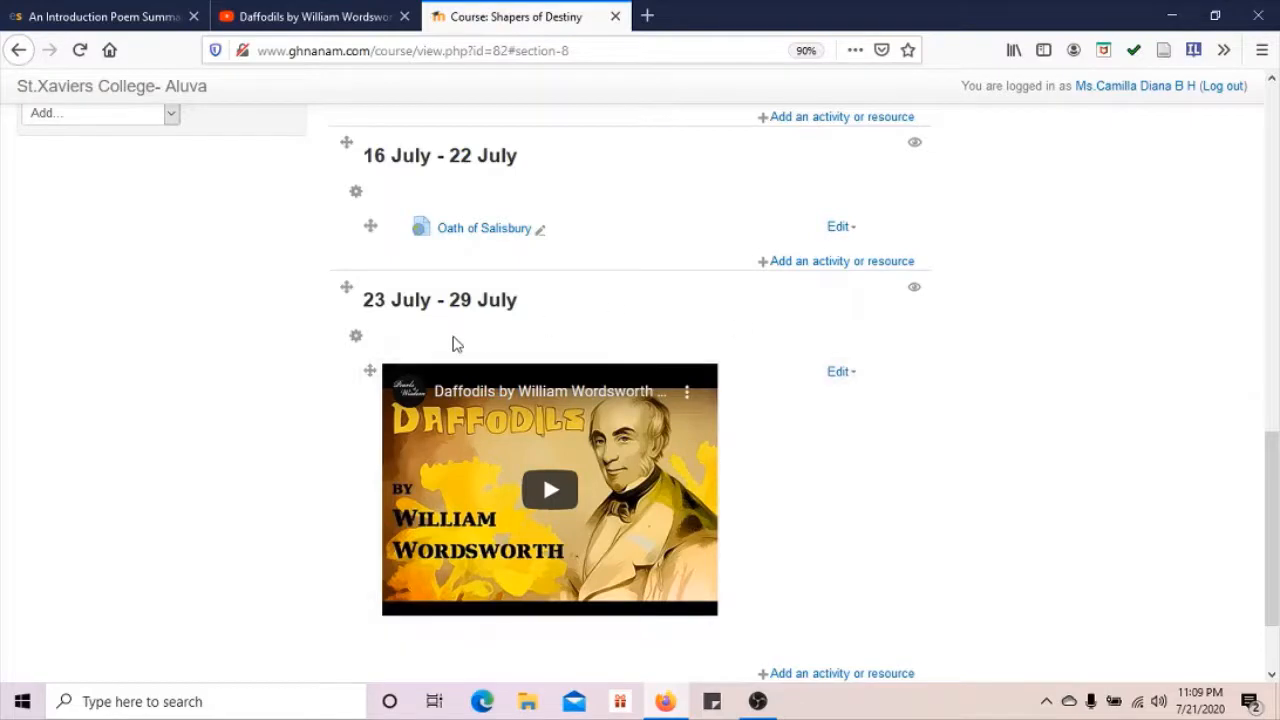